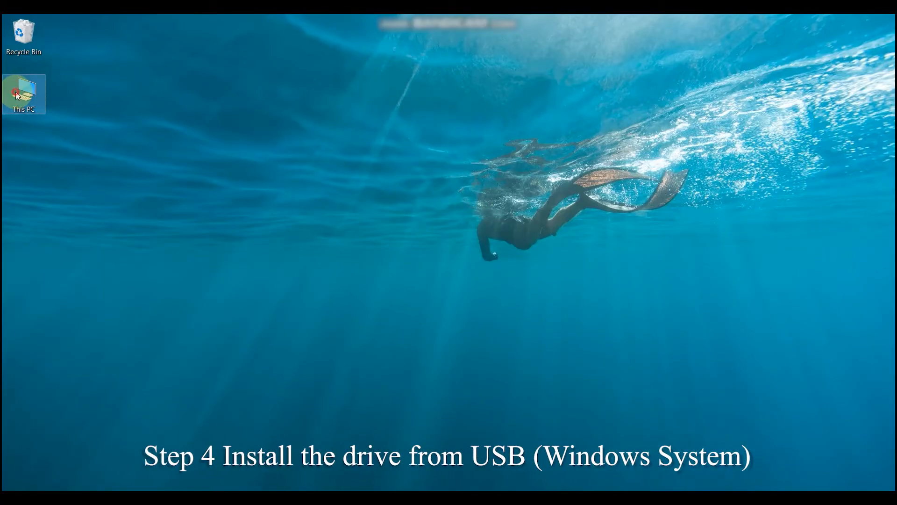
- Open This PC and USB Drive (E:), and launch RPLabelPrinterDriverInstall_V1.01
double_click(24, 94)
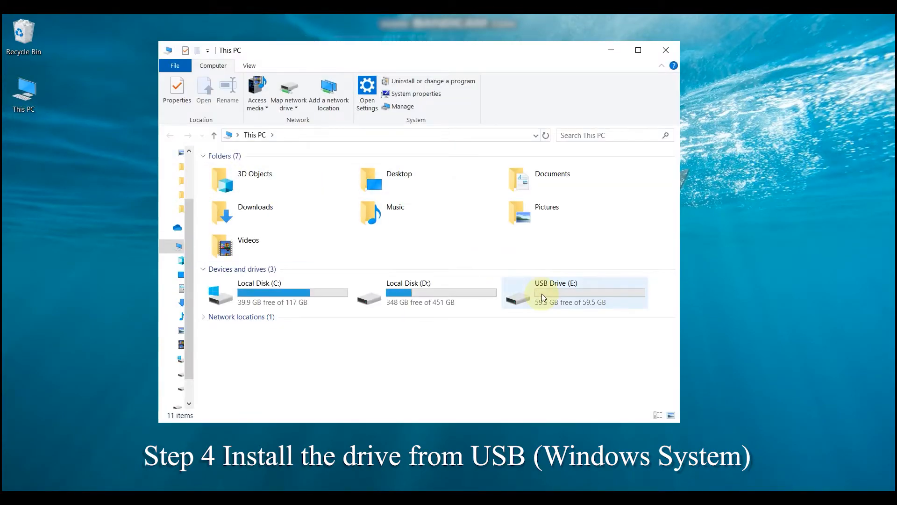
double_click(572, 291)
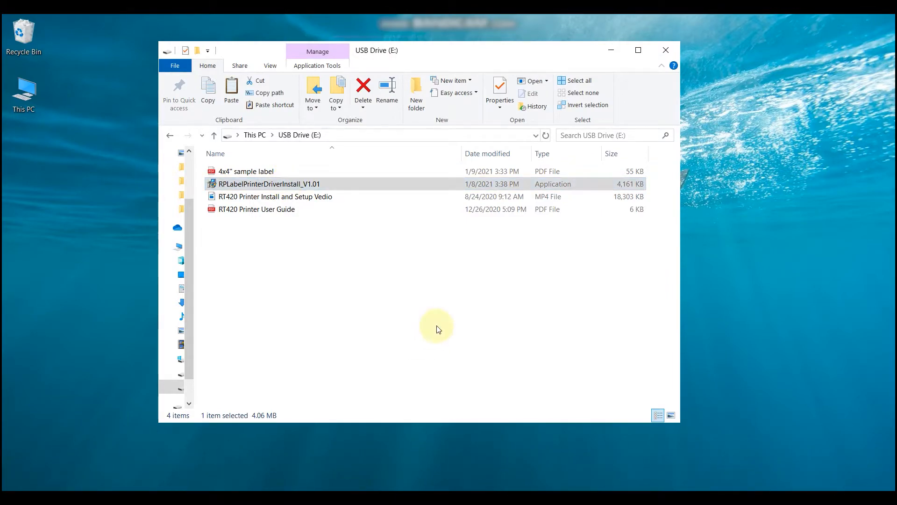
double_click(269, 184)
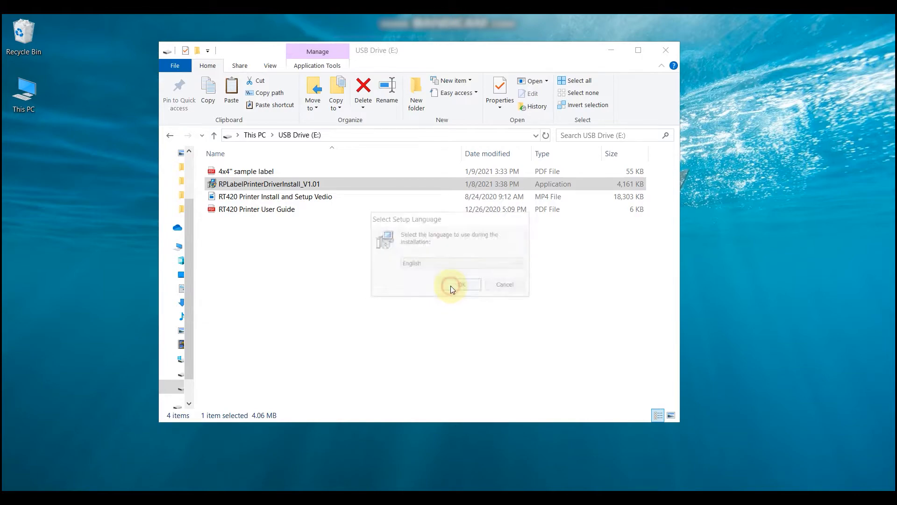
- Install the RPLabelPrinter driver in English, then open the 4x4" sample label PDF
click(455, 284)
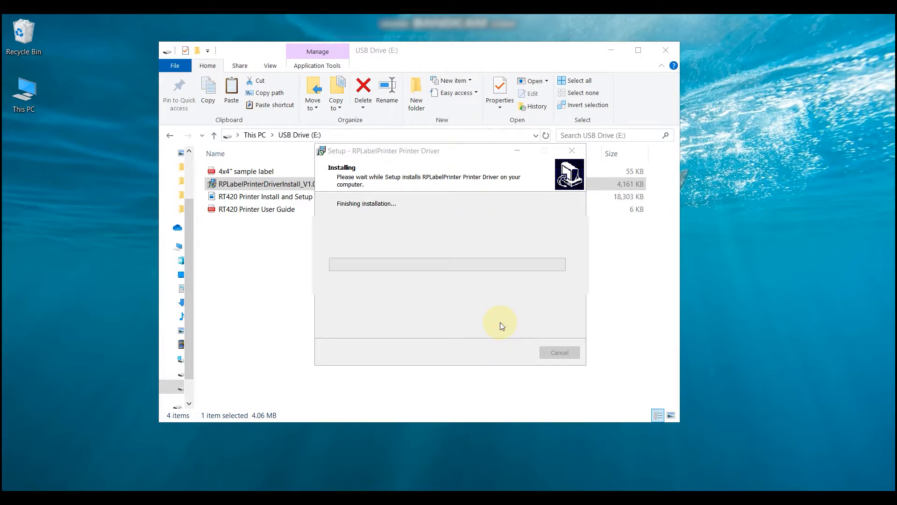
mouse_move(492, 318)
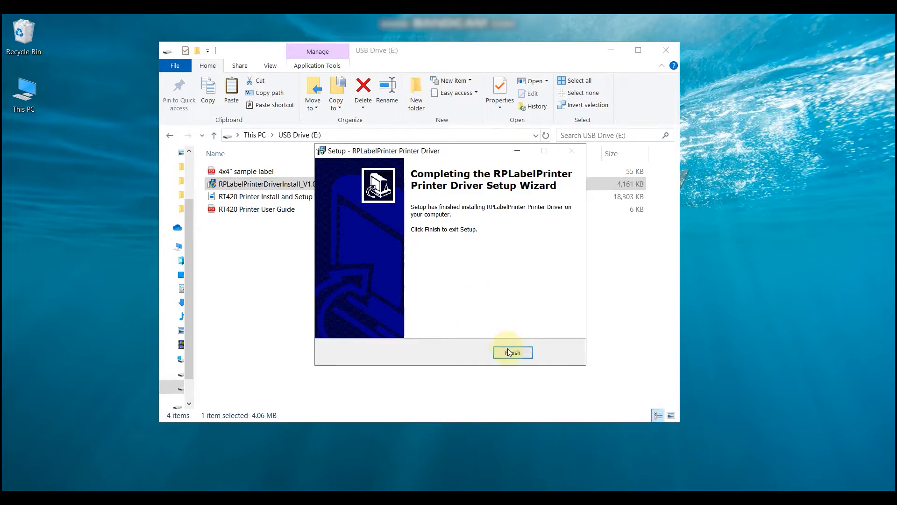
click(512, 352)
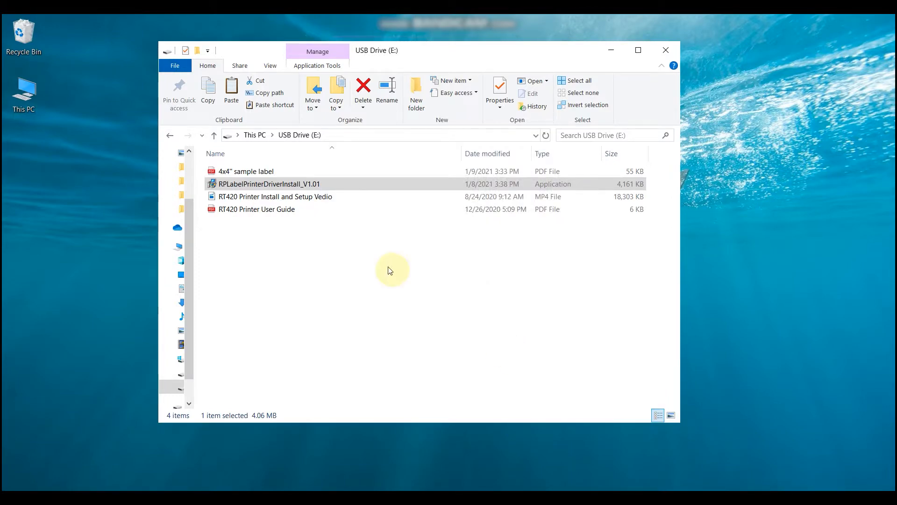
click(246, 171)
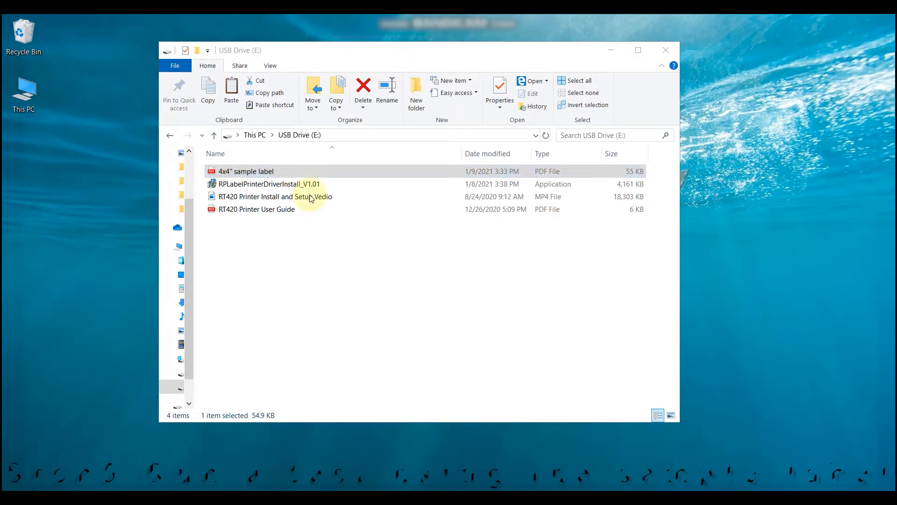
double_click(245, 171)
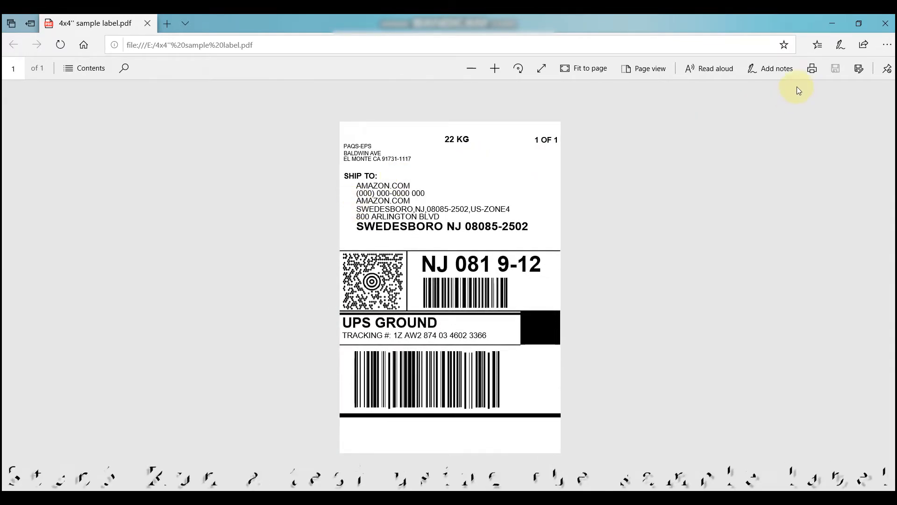
- Open Edge's print dialog for the label with the RP4xx Series 203DPI ZPL printer
click(811, 68)
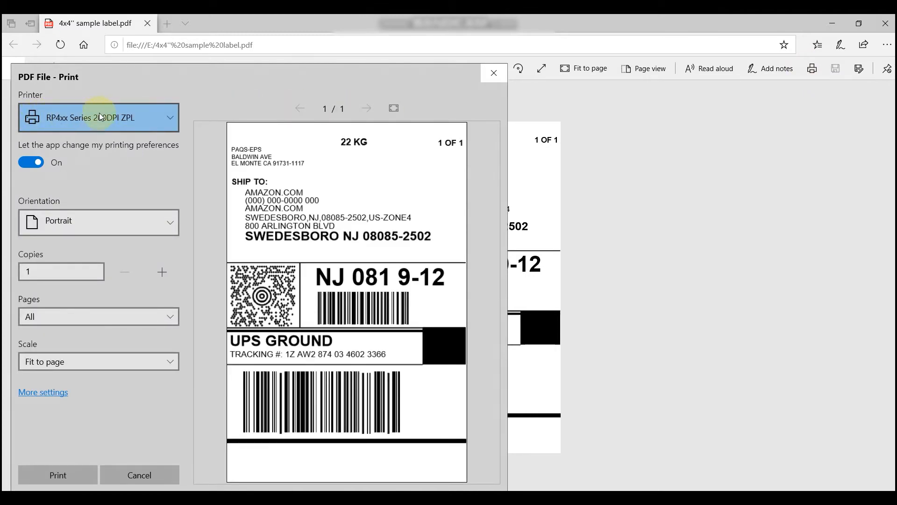
mouse_move(144, 123)
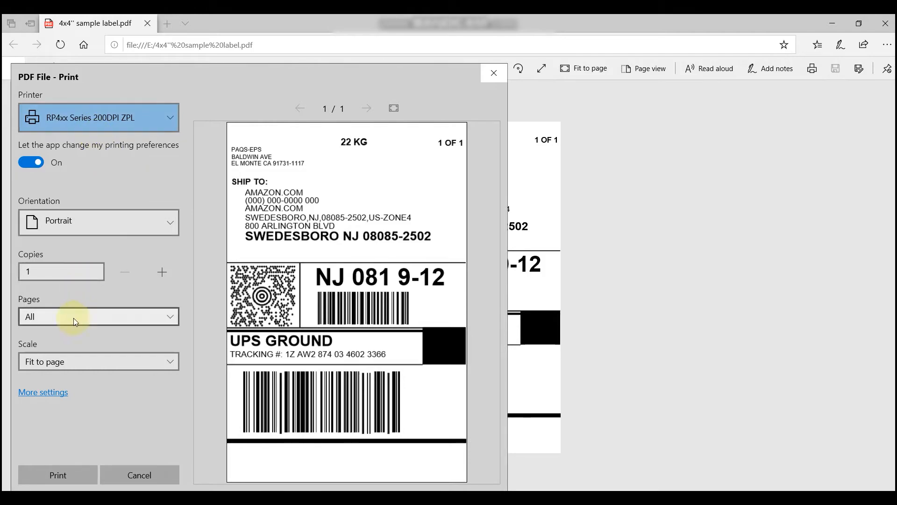
- Set the paper size to 100mmx100mm under More settings and print the label
click(43, 392)
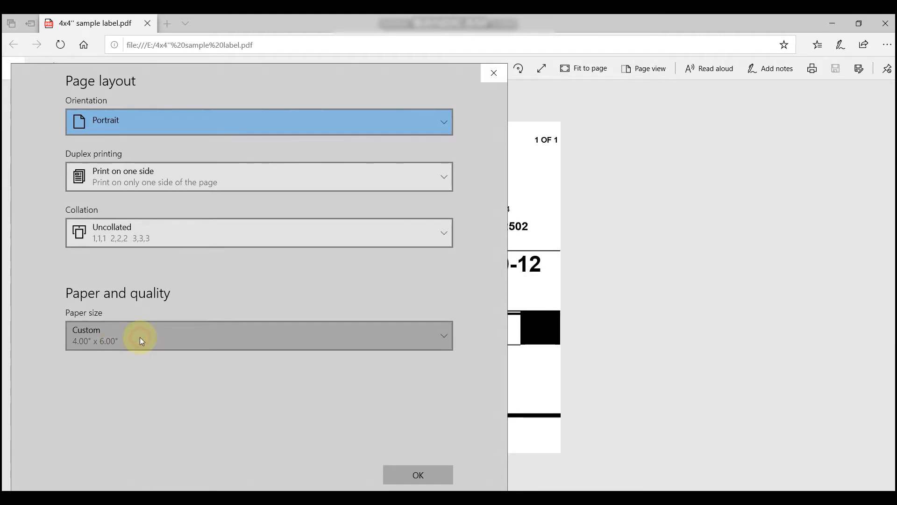
click(258, 335)
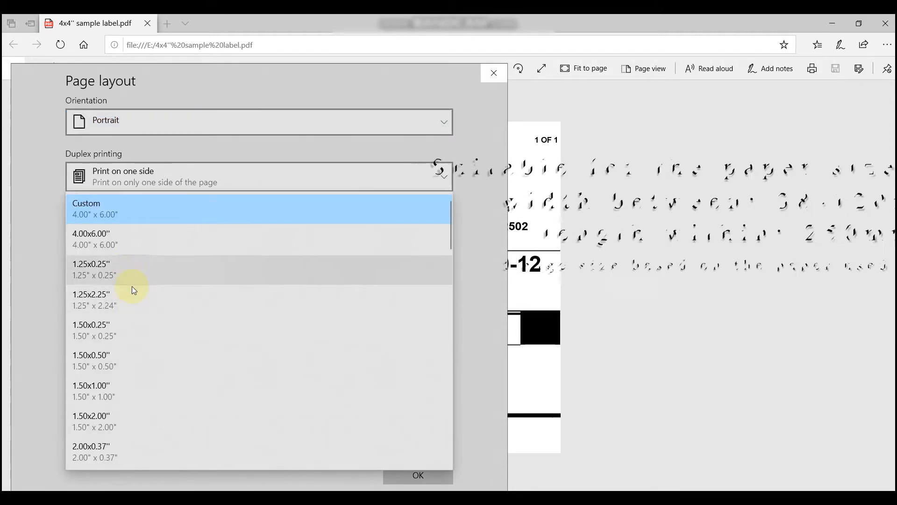
scroll(down, 3)
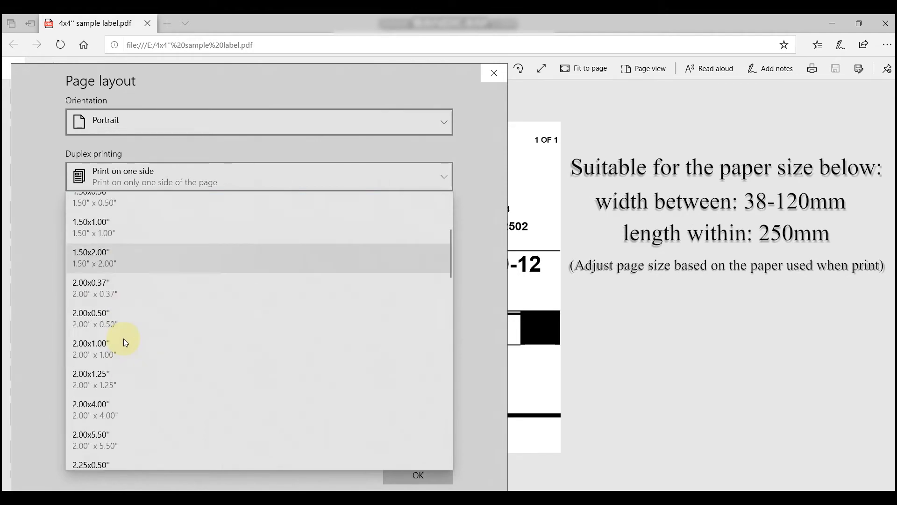
scroll(down, 3)
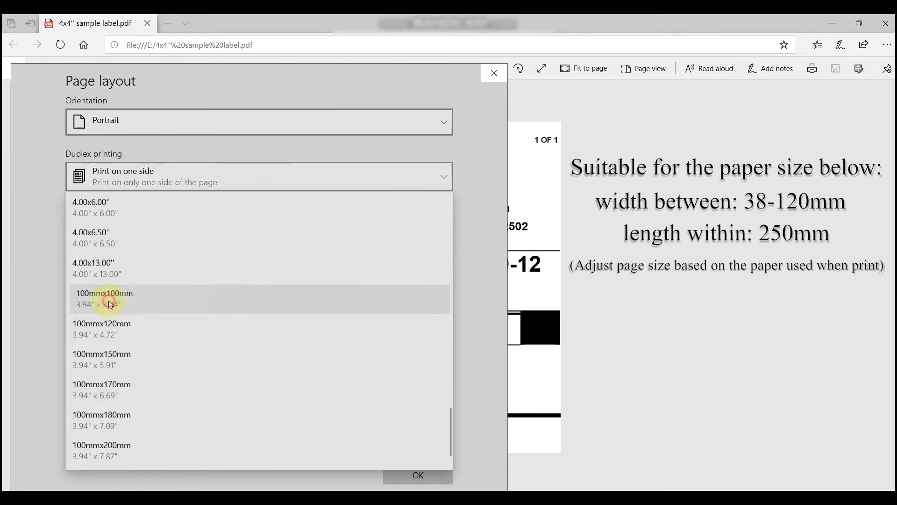
click(105, 298)
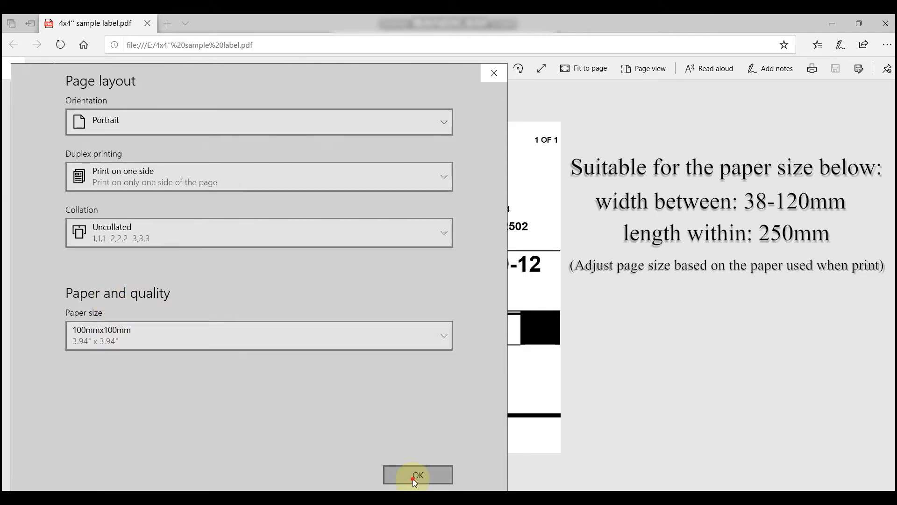
click(417, 475)
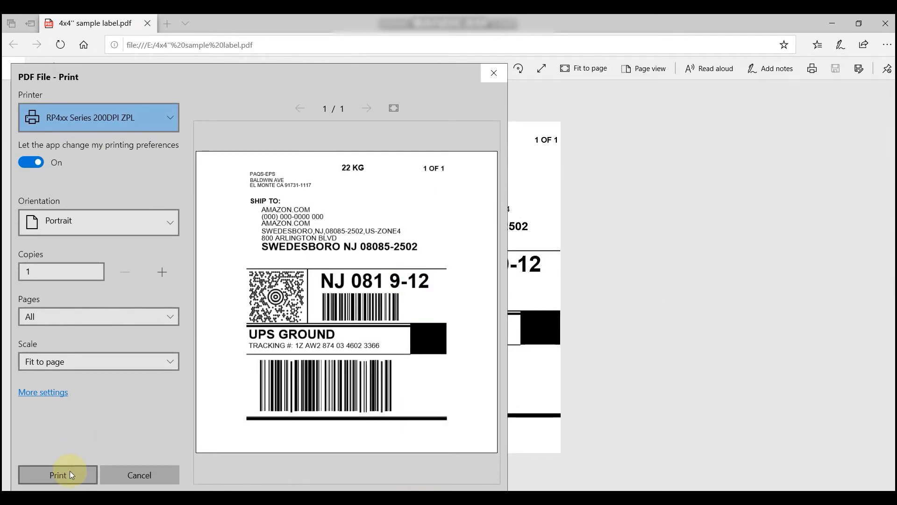
click(57, 474)
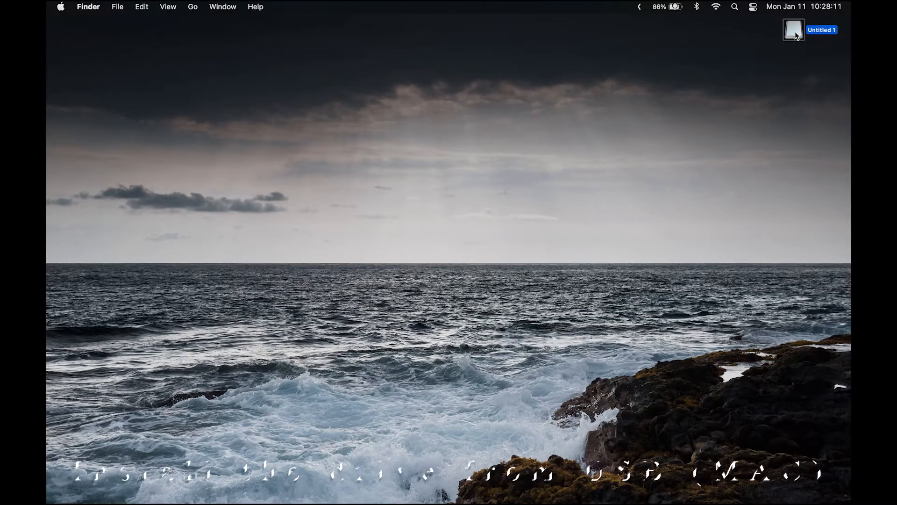
- Run the RP420 driver package from the Untitled 1 drive through to a successful install
double_click(794, 29)
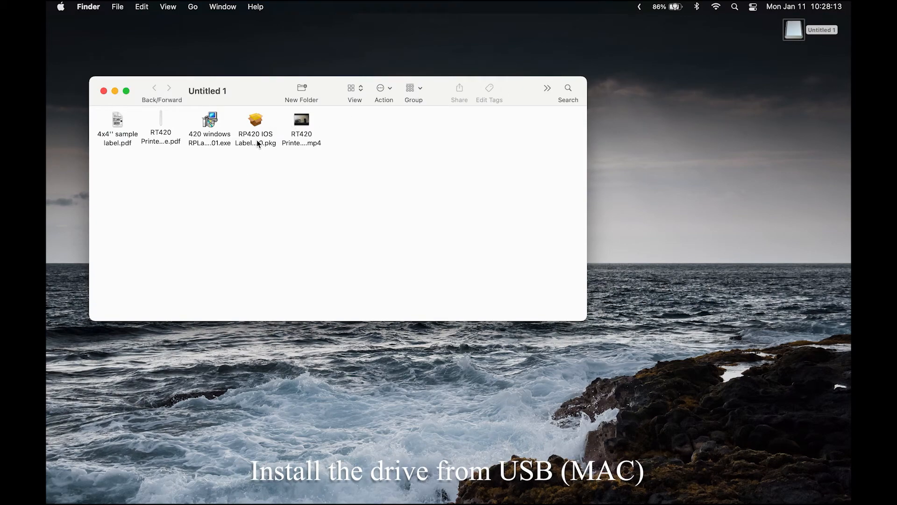
double_click(255, 122)
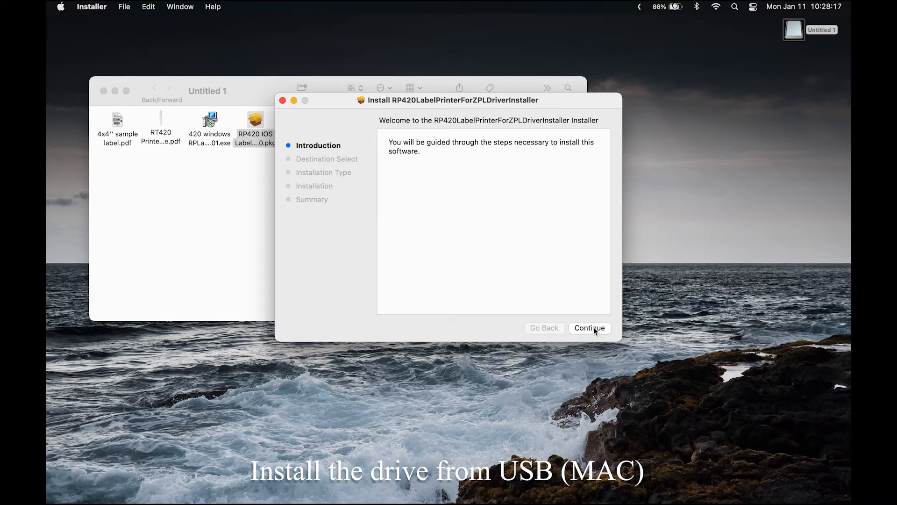
click(590, 327)
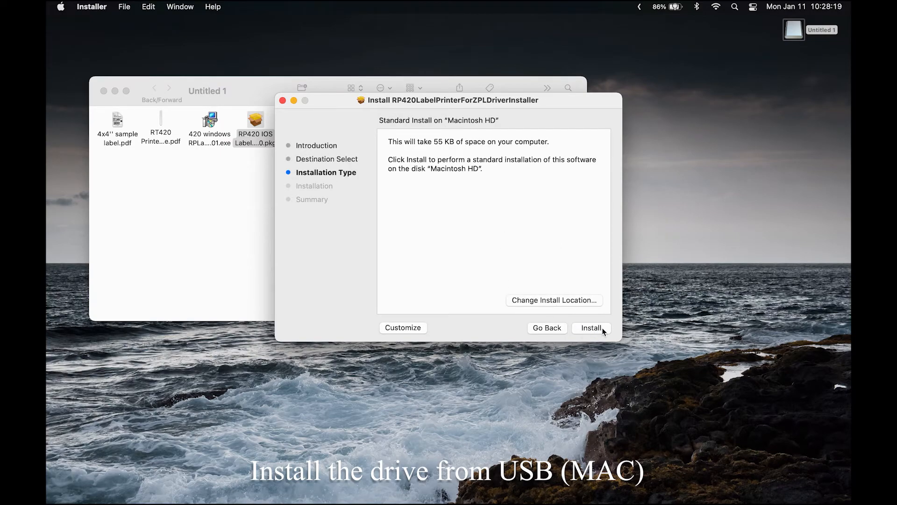
click(591, 327)
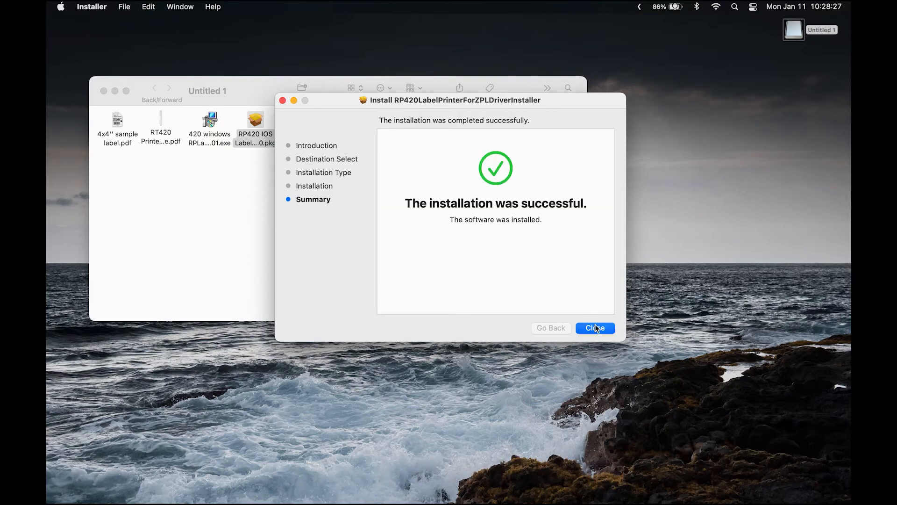
click(595, 327)
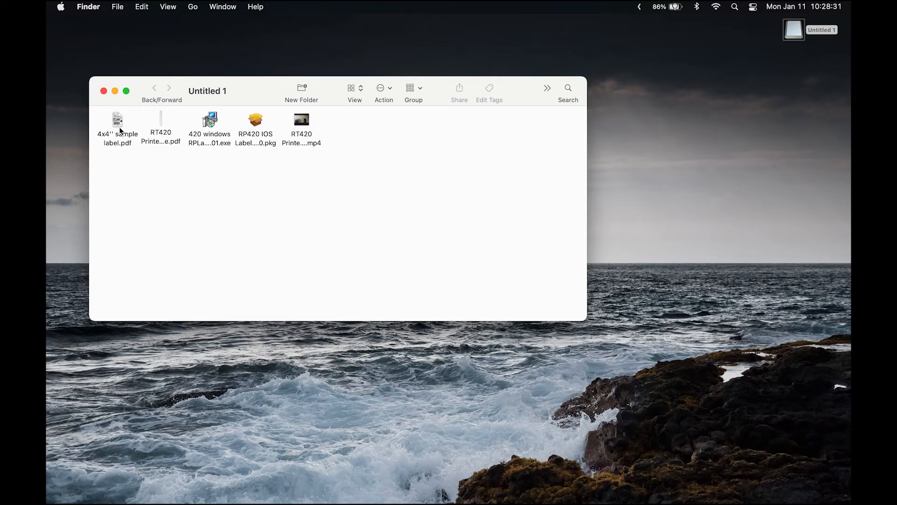
- Open 4x4" sample label.pdf in Chrome and open its print dialog
double_click(118, 123)
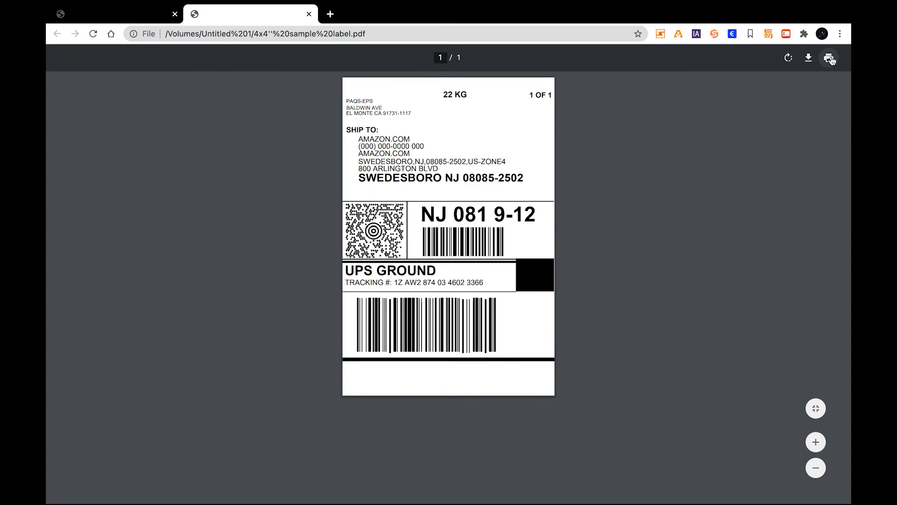
click(829, 58)
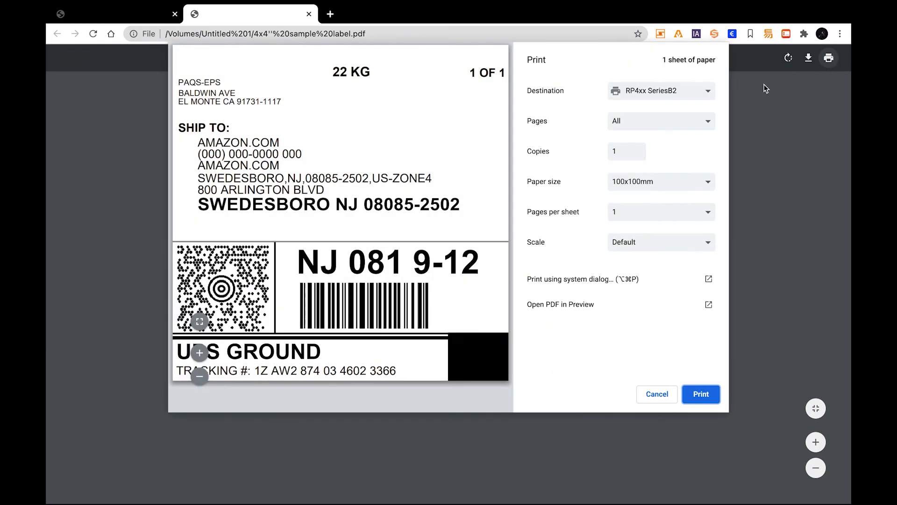